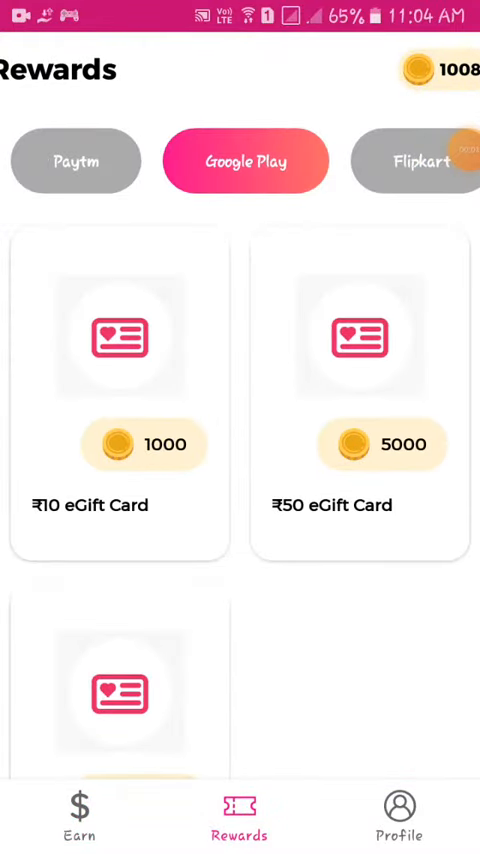
# - Open the Google Play ₹10 eGift Card and submit the request for 1000 coins
pyautogui.click(76, 161)
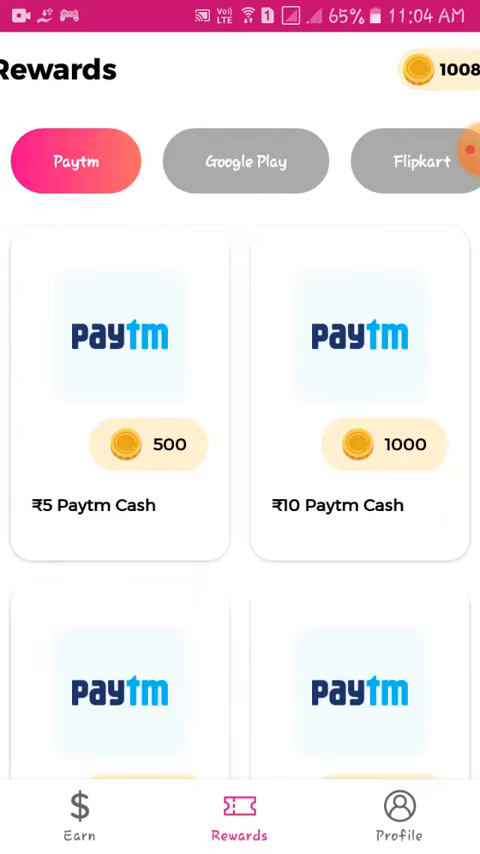
pyautogui.click(245, 161)
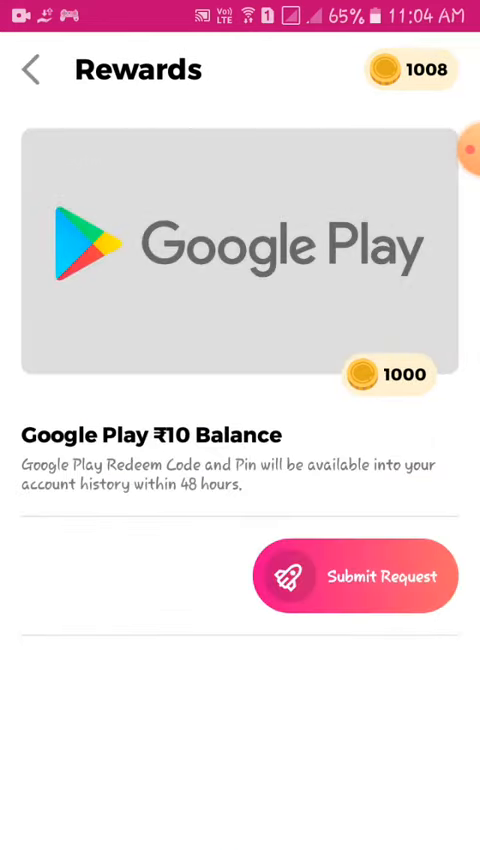
pyautogui.click(355, 575)
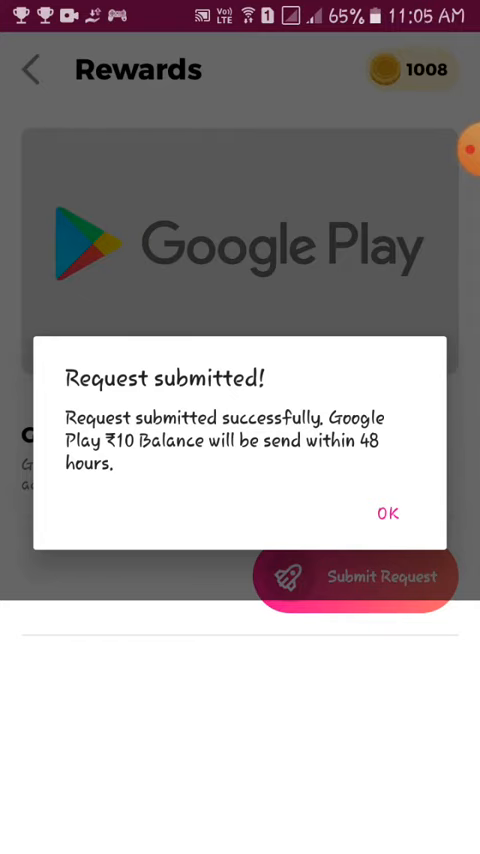
# - Copy the ₹10 Google Play code from reward history and go to the home screen
pyautogui.scroll(-3)
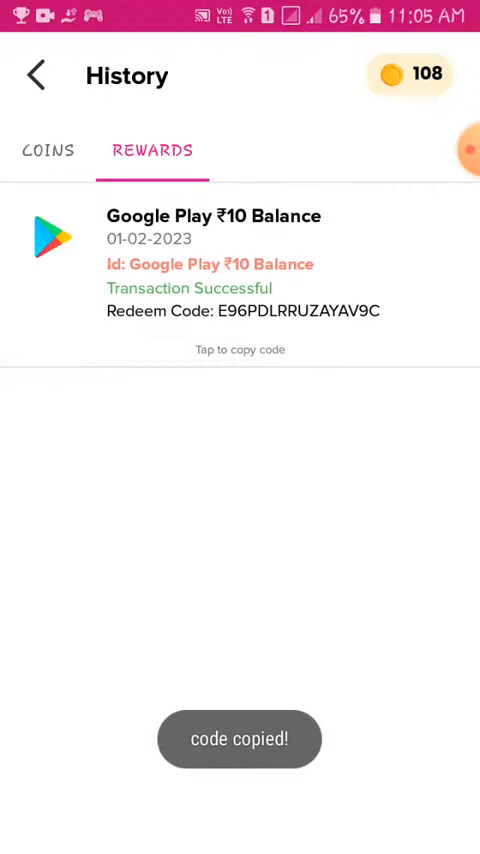
pyautogui.press('HOME')
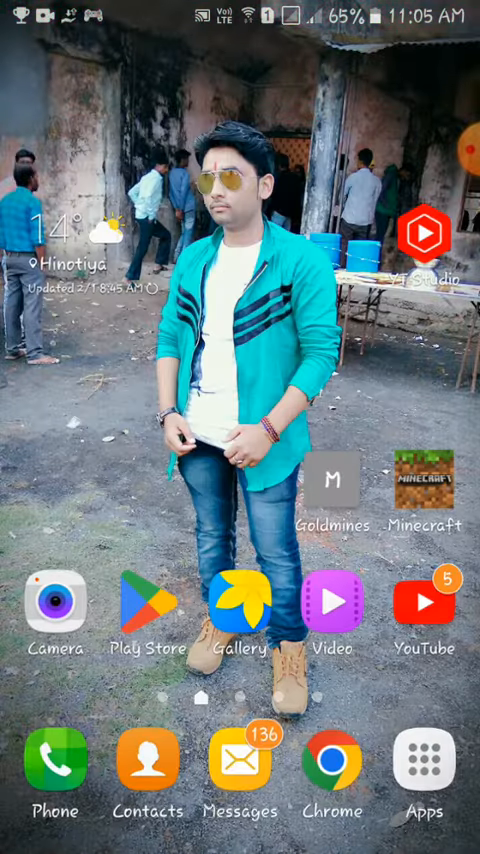
# - Launch Play Store and reach Payments & subscriptions through the profile avatar menu
pyautogui.click(149, 603)
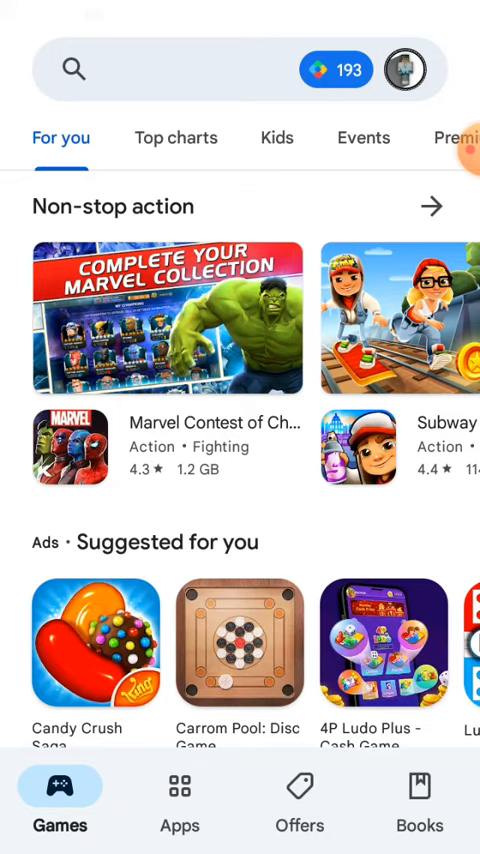
pyautogui.click(414, 69)
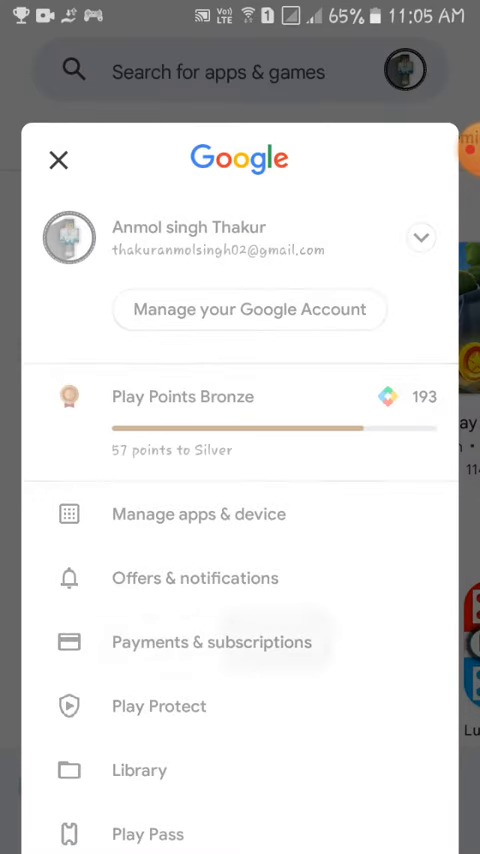
pyautogui.click(212, 642)
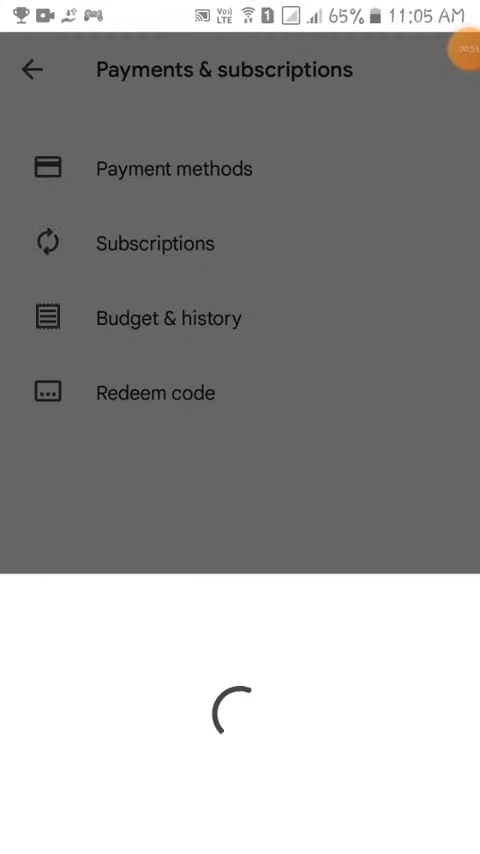
pyautogui.click(155, 392)
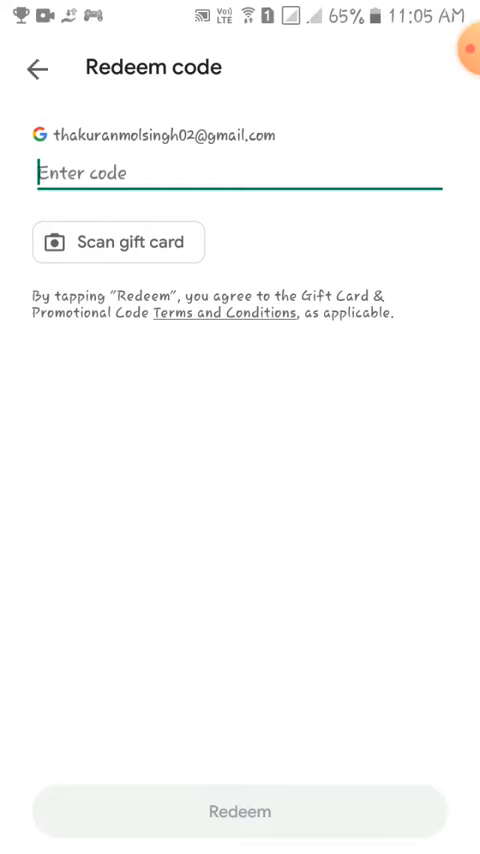
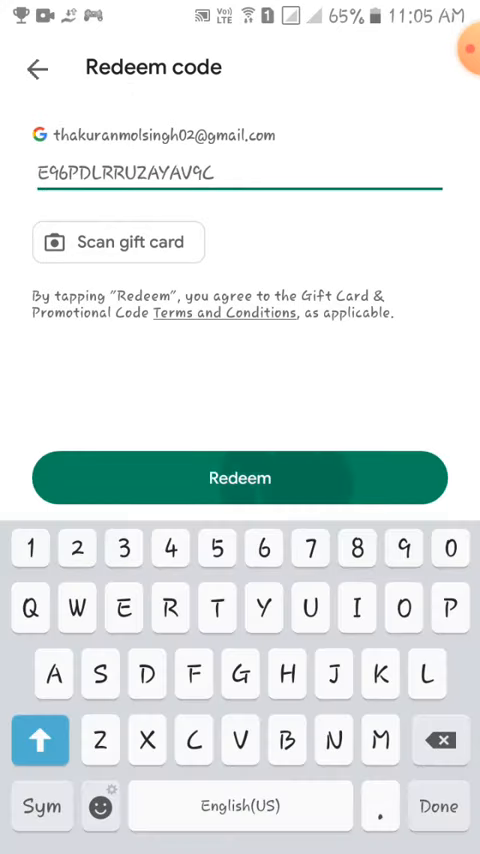
pyautogui.click(240, 478)
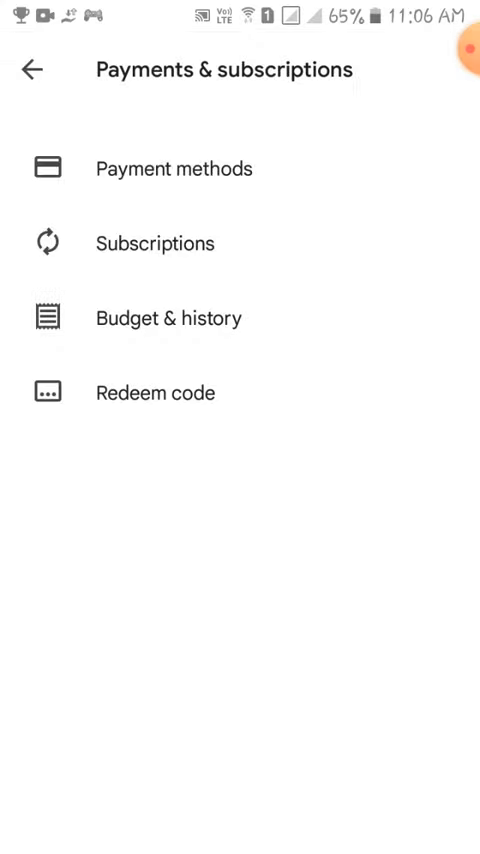
pyautogui.click(175, 168)
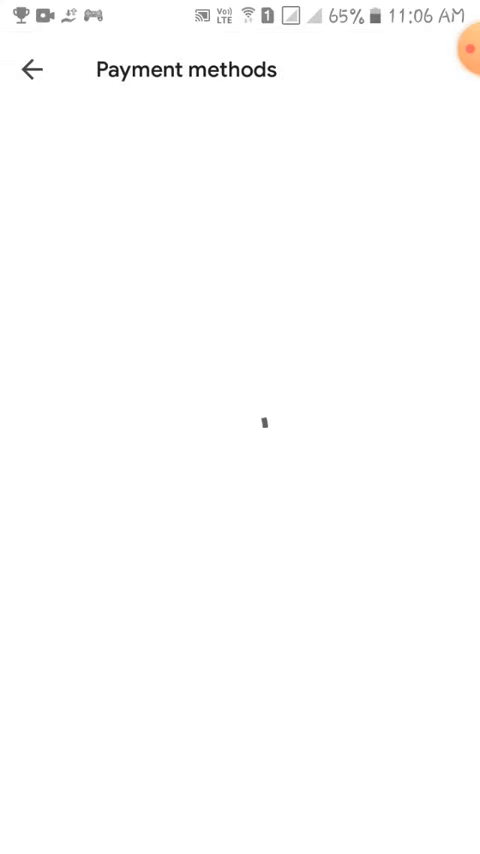